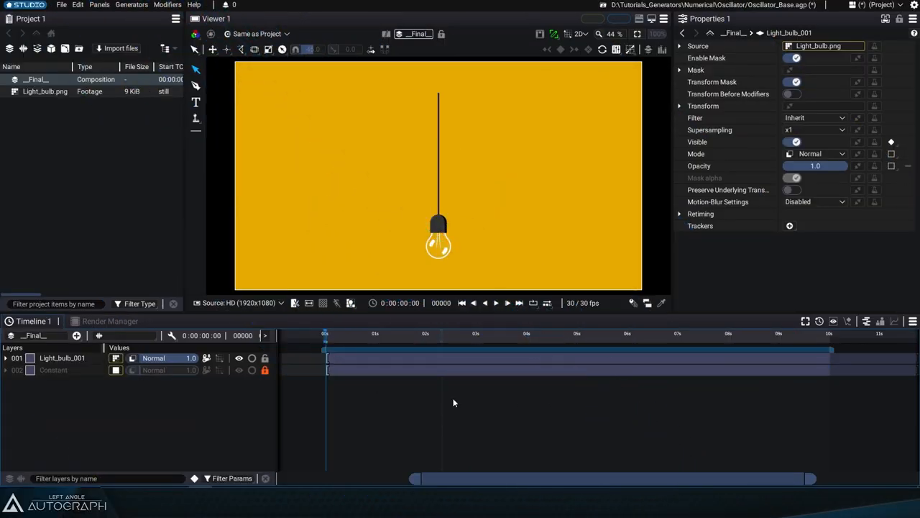
mouse_move(342, 391)
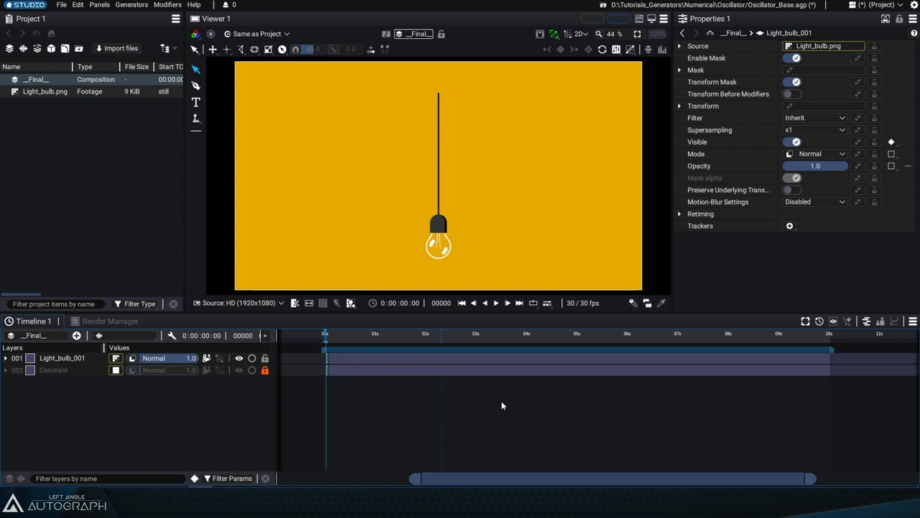
mouse_move(449, 413)
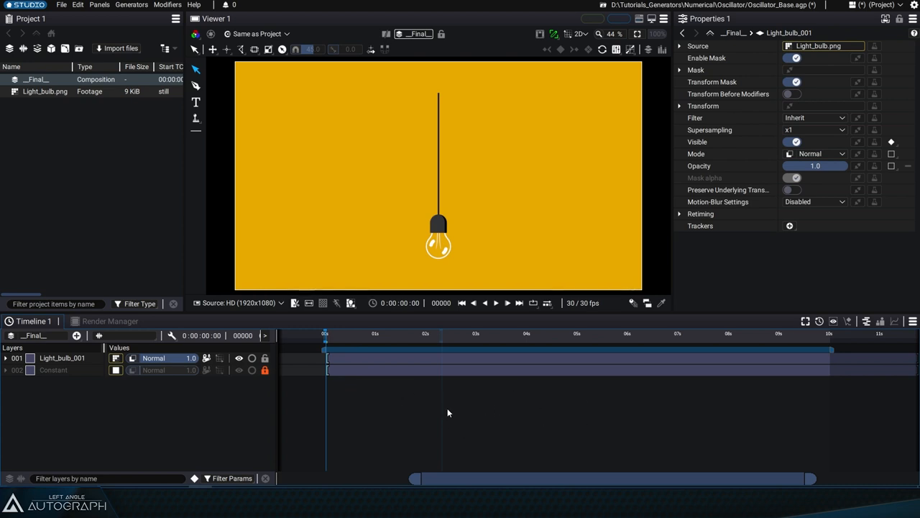
mouse_move(360, 420)
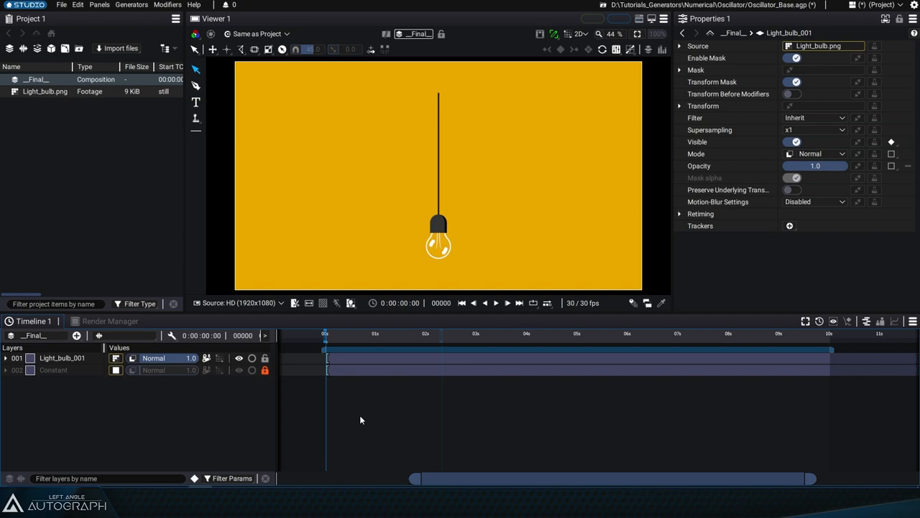
Expand the light bulb layer's Transform properties to reach Rotation
click(679, 106)
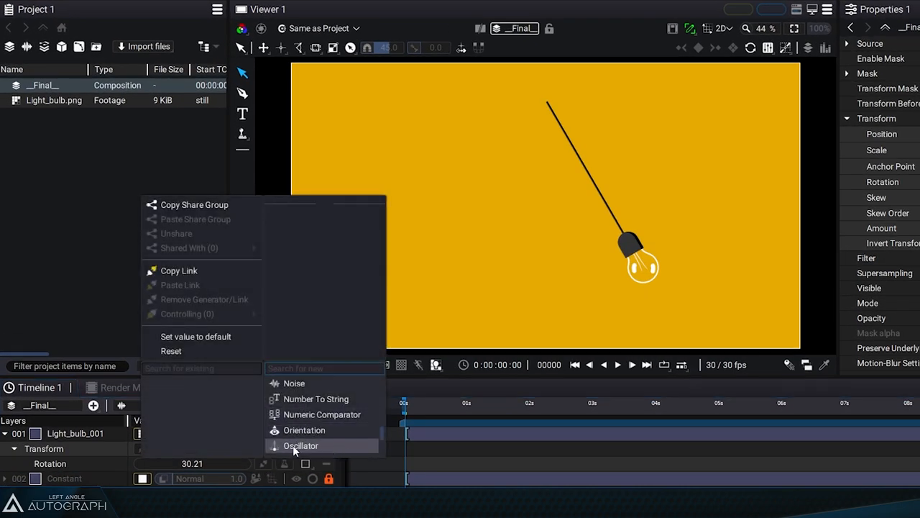
Attach an Oscillator to the bulb's Rotation and show its sine curve in the curve editor
click(301, 445)
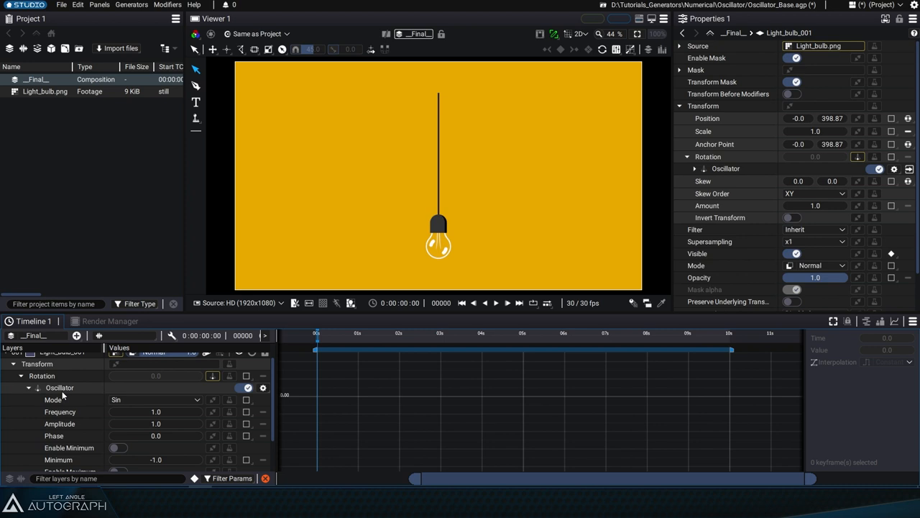
click(41, 375)
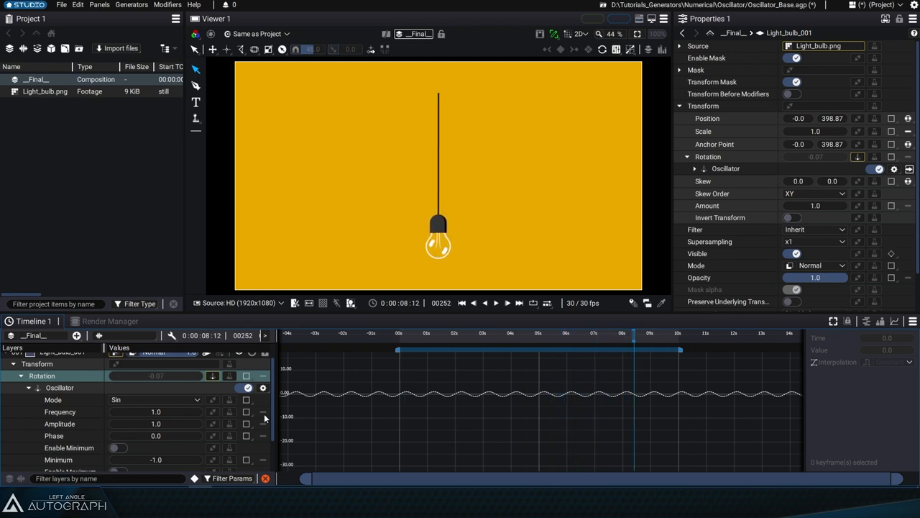
Set the Oscillator Amplitude to 15 and Frequency to 2.0
text(12.0)
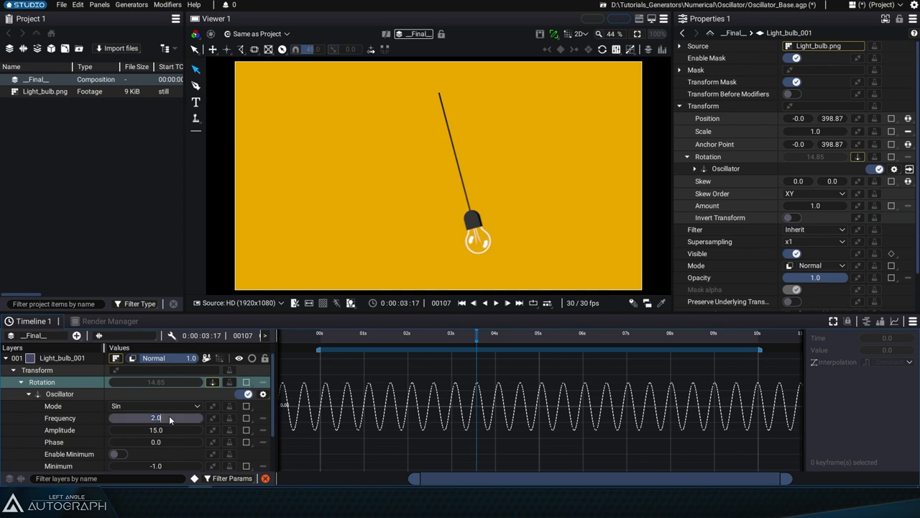
Set Oscillator Frequency to 0.60 and Phase to 1.50, keyframing Amplitude from 15 to 0
text(0.0)
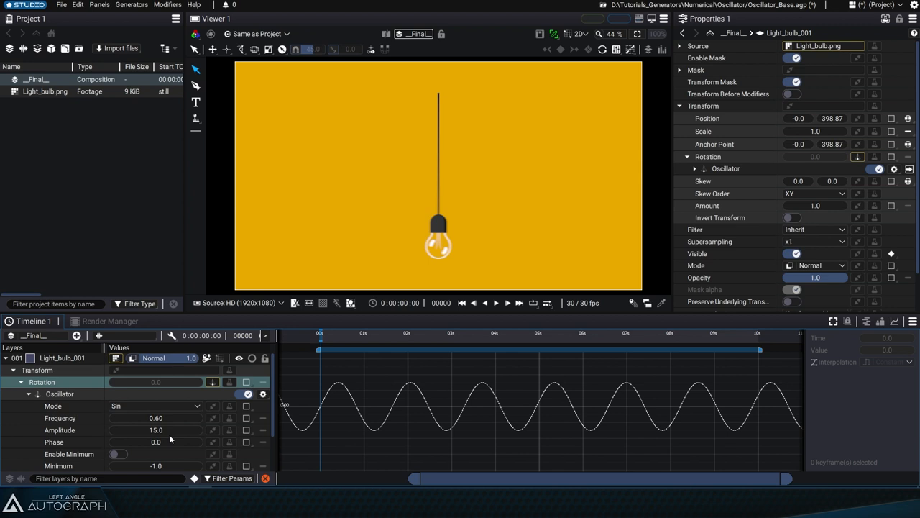
text(1.50)
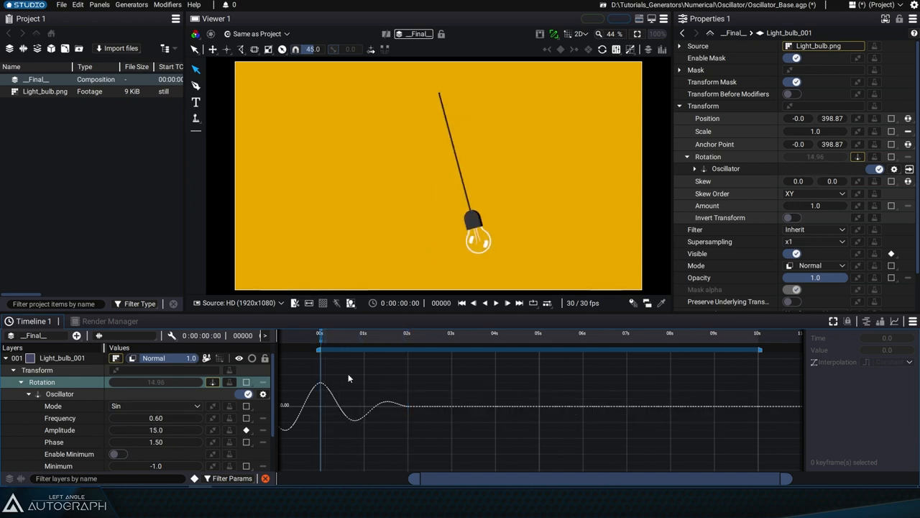
Set Frequency to 1.50 and play back the swing dying out and restarting
click(495, 302)
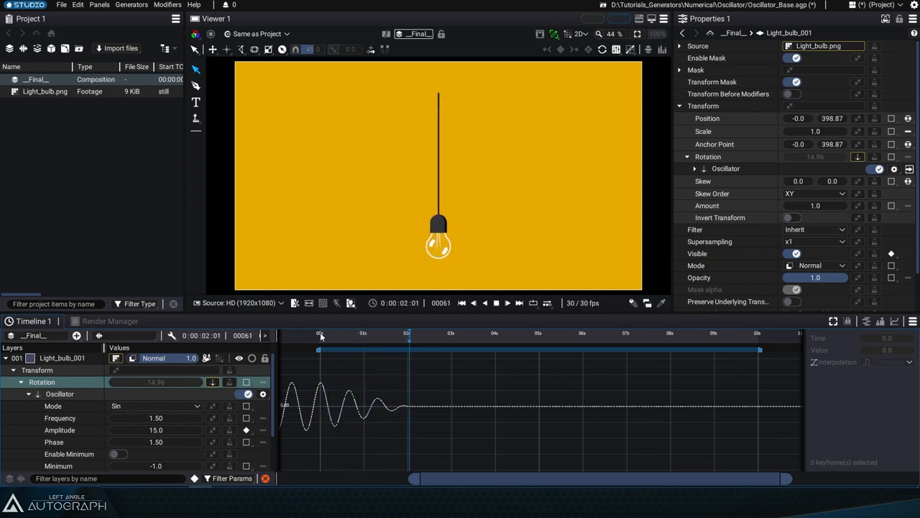
click(462, 303)
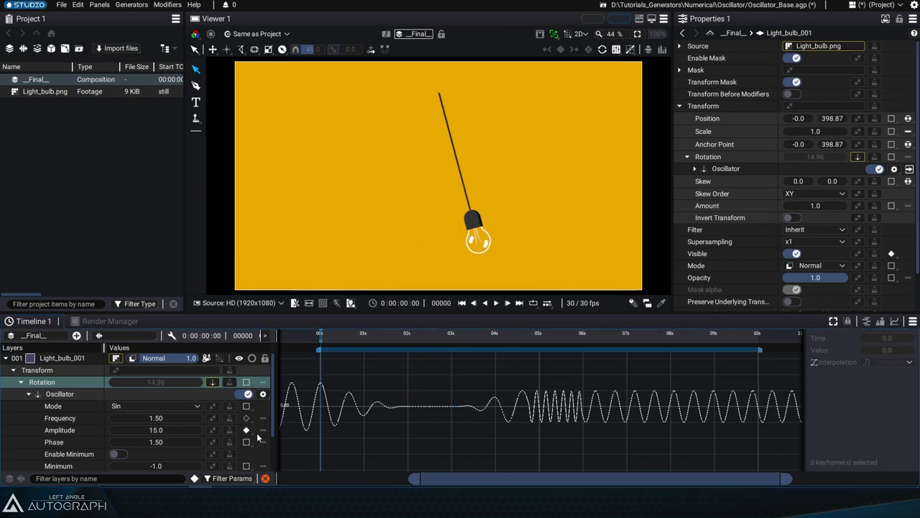
Delete the Amplitude keyframes to remove the amplitude animation
click(246, 429)
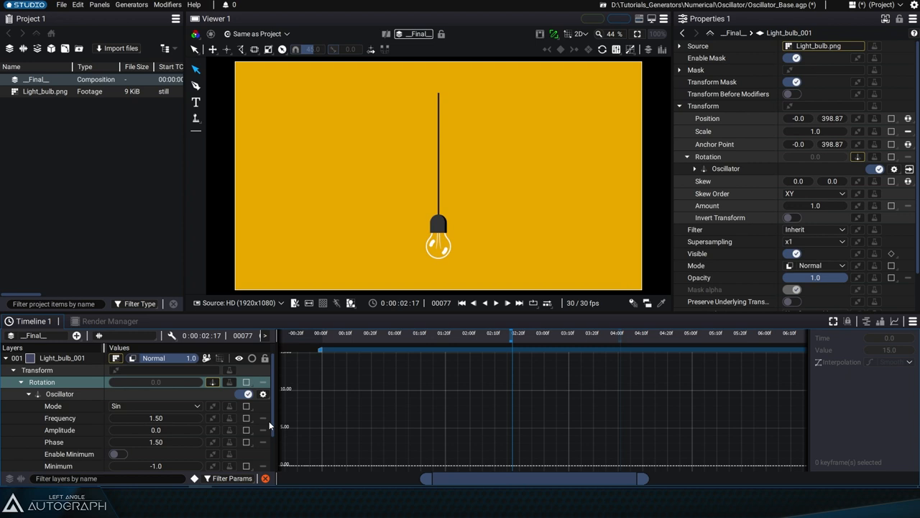
mouse_move(175, 433)
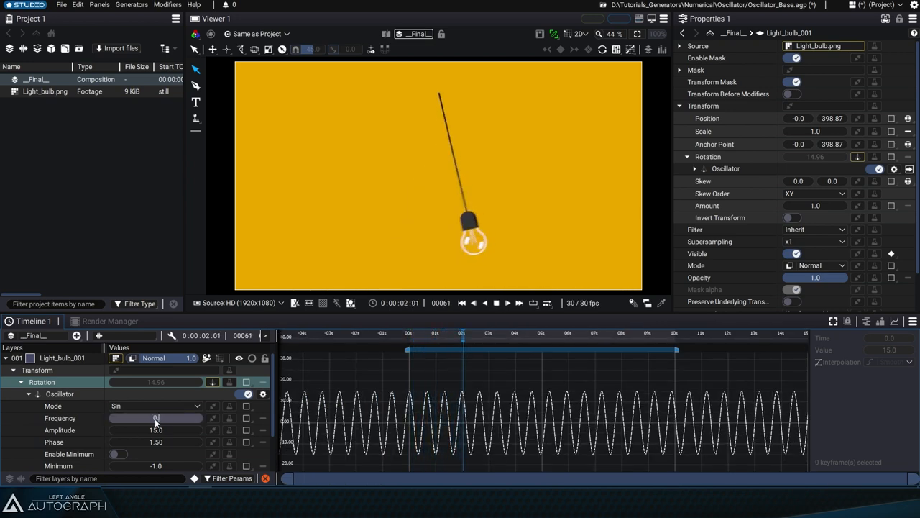
Set the Oscillator Frequency to 0.70 for a slower steady swing
text(0.50)
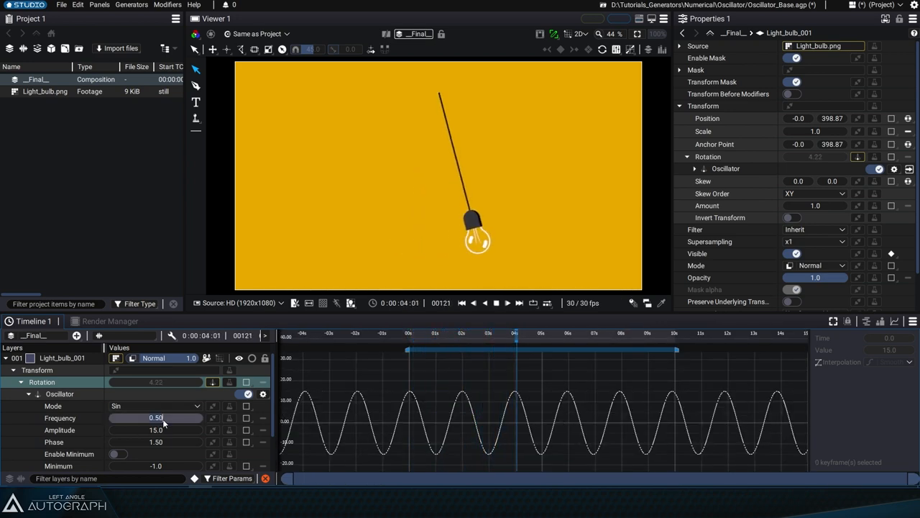
text(1.0)
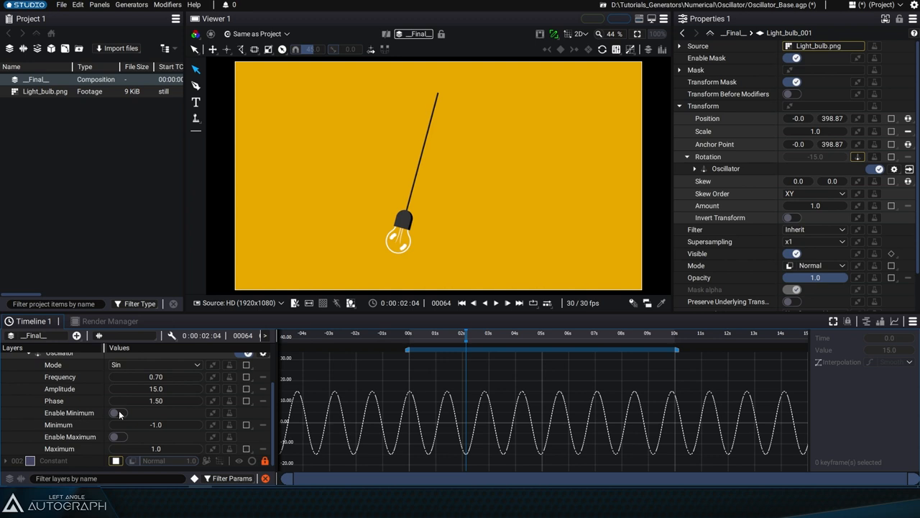
Enable Minimum at -4.0 and Enable Maximum at 5.0 to clamp the swing
click(119, 412)
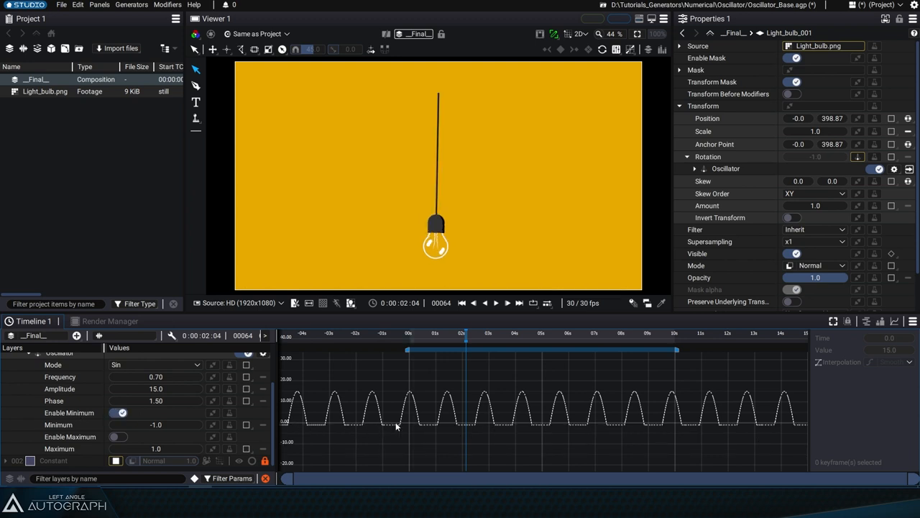
double_click(156, 424)
text(-5)
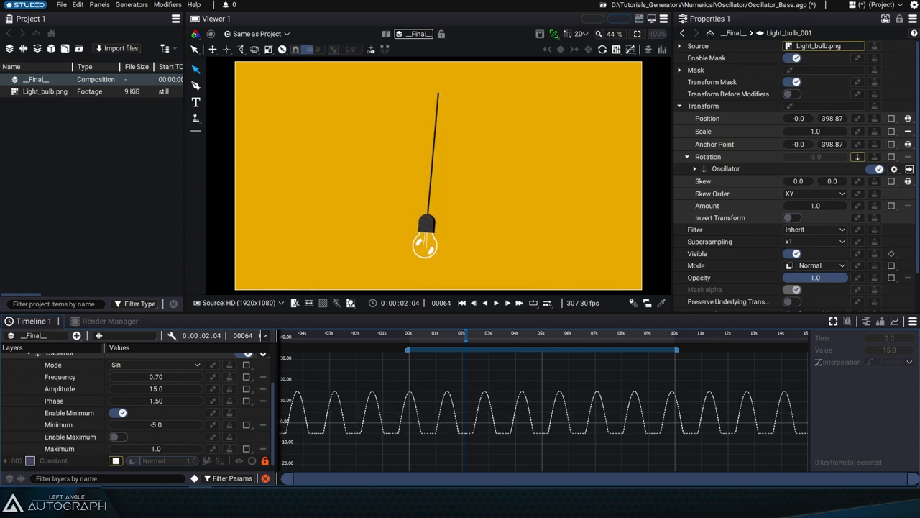
click(119, 436)
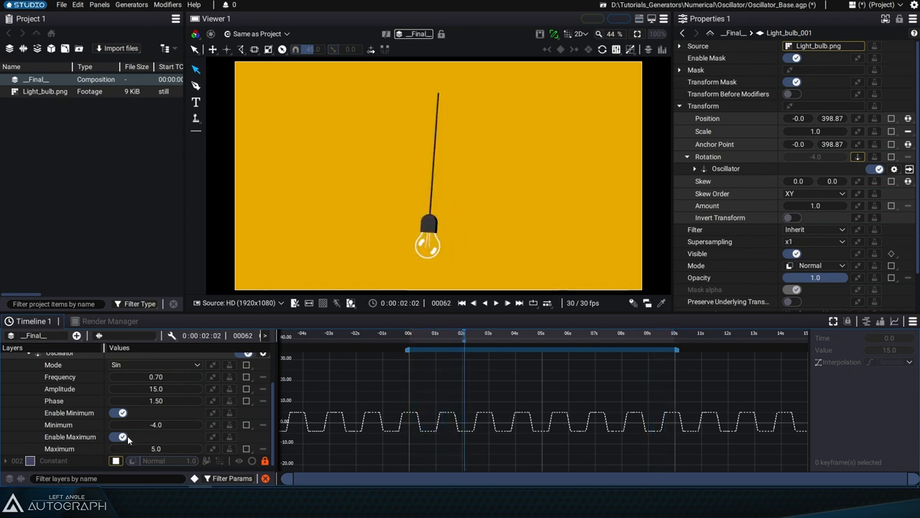
click(120, 437)
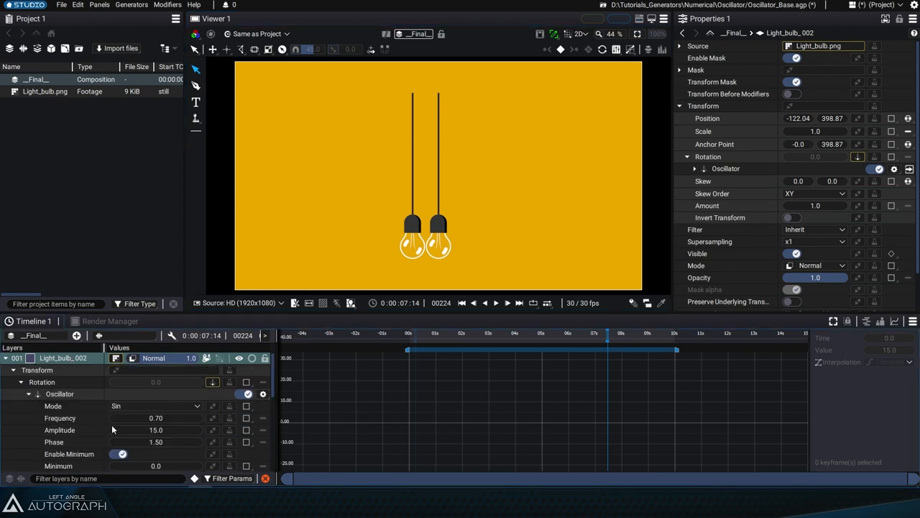
Scroll the duplicated bulb's oscillator options and toggle Enable Maximum off
scroll(down, 3)
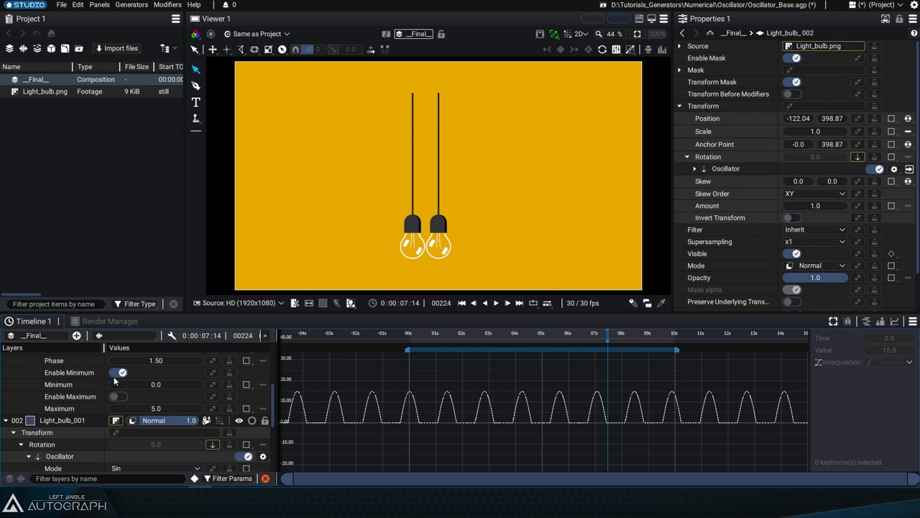
click(119, 372)
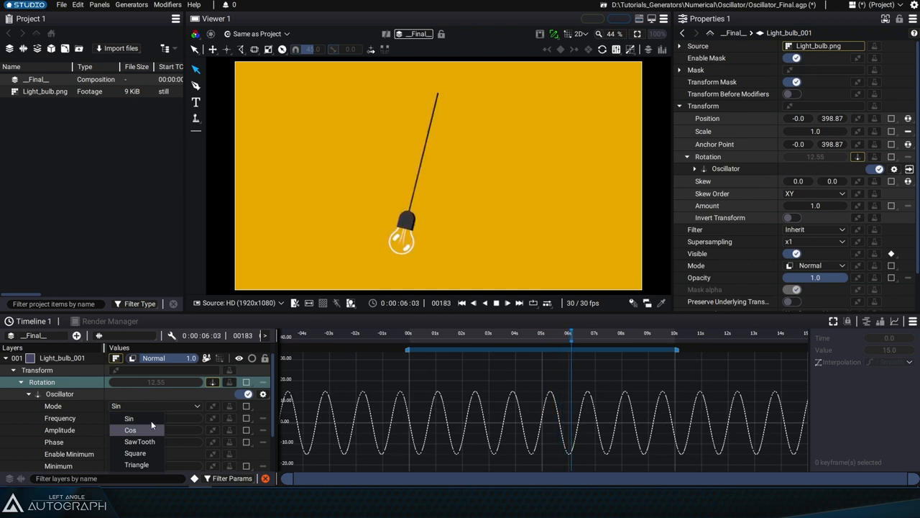
Preview the Cos, SawTooth, Square and Triangle waveforms, then set Mode back to Sin
click(139, 441)
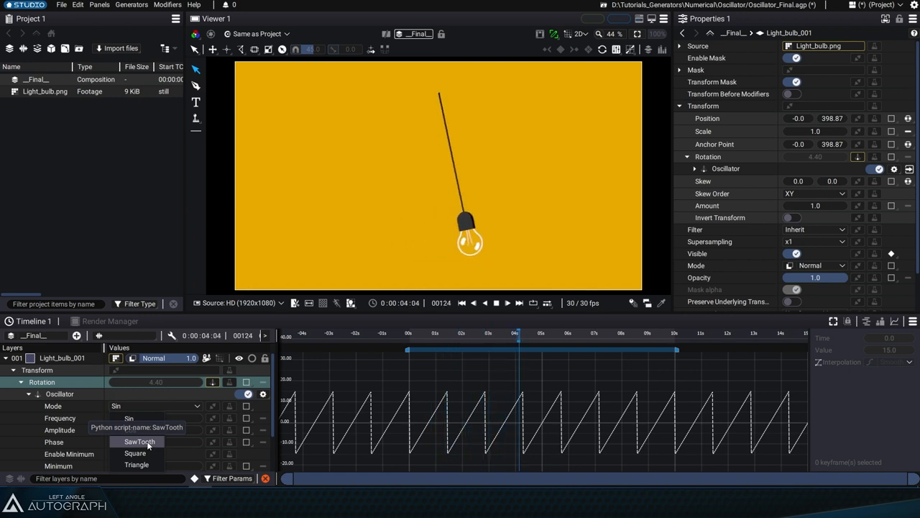
click(135, 453)
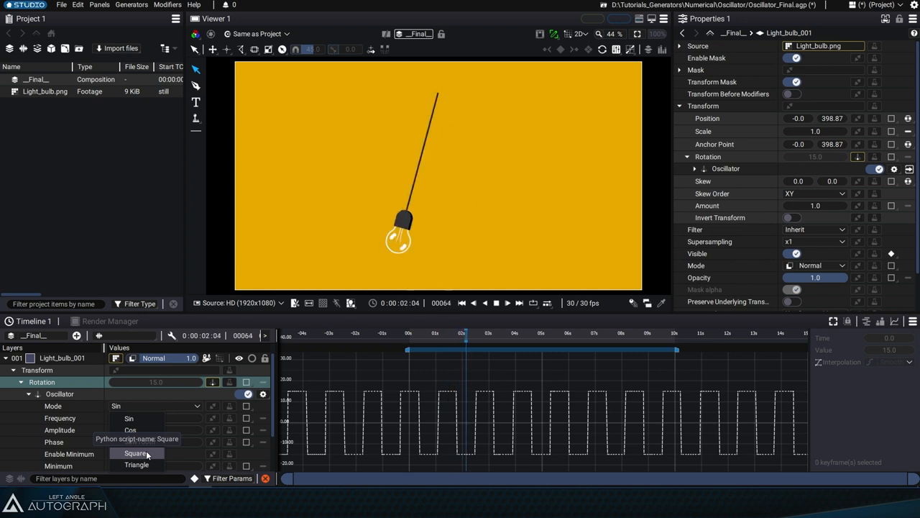
click(136, 463)
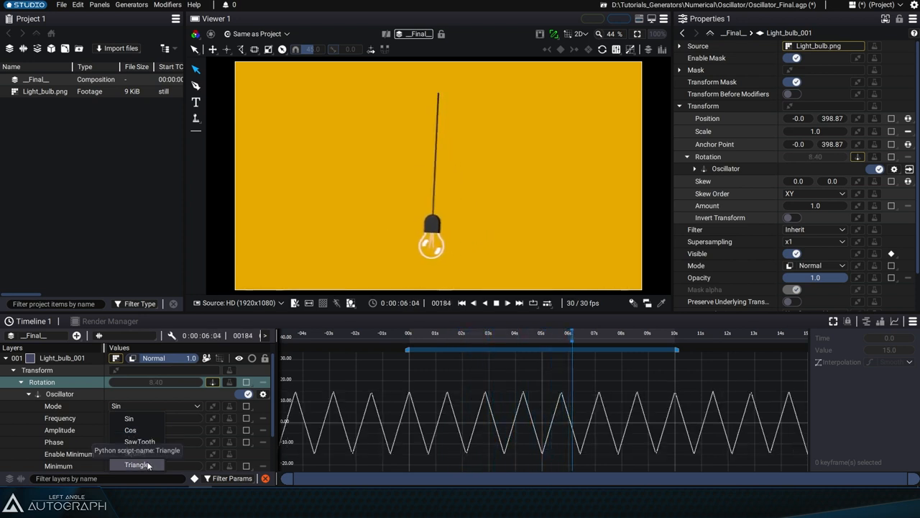
click(136, 464)
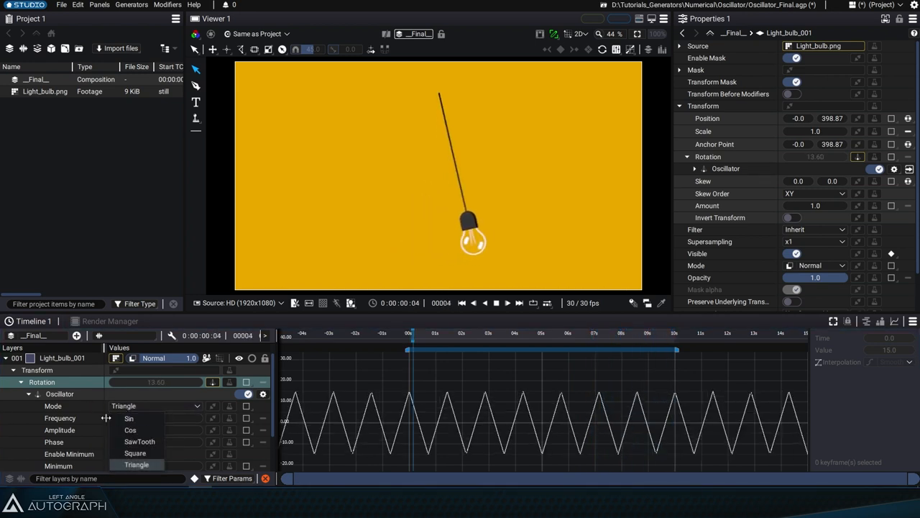
click(129, 418)
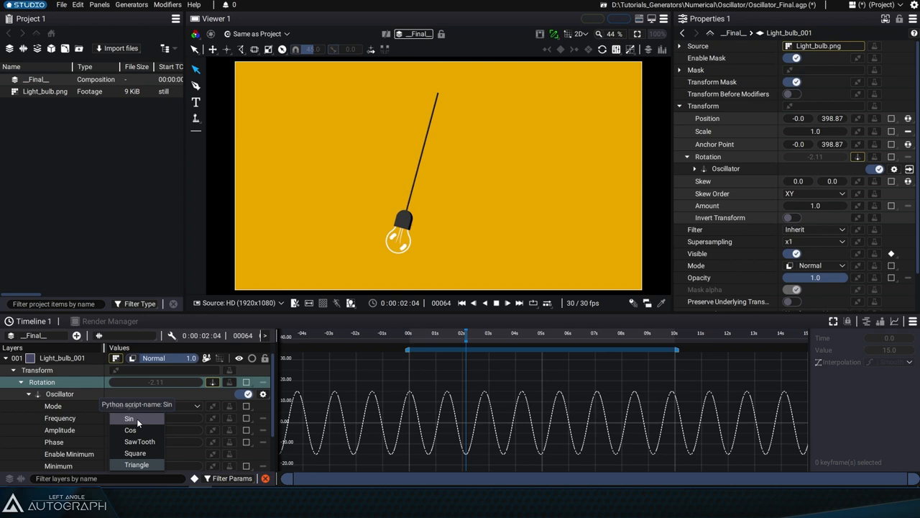
click(137, 464)
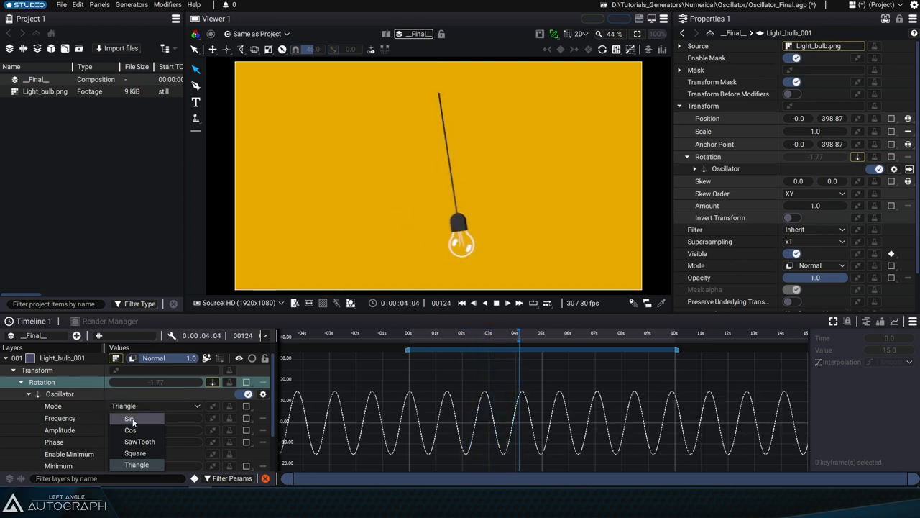